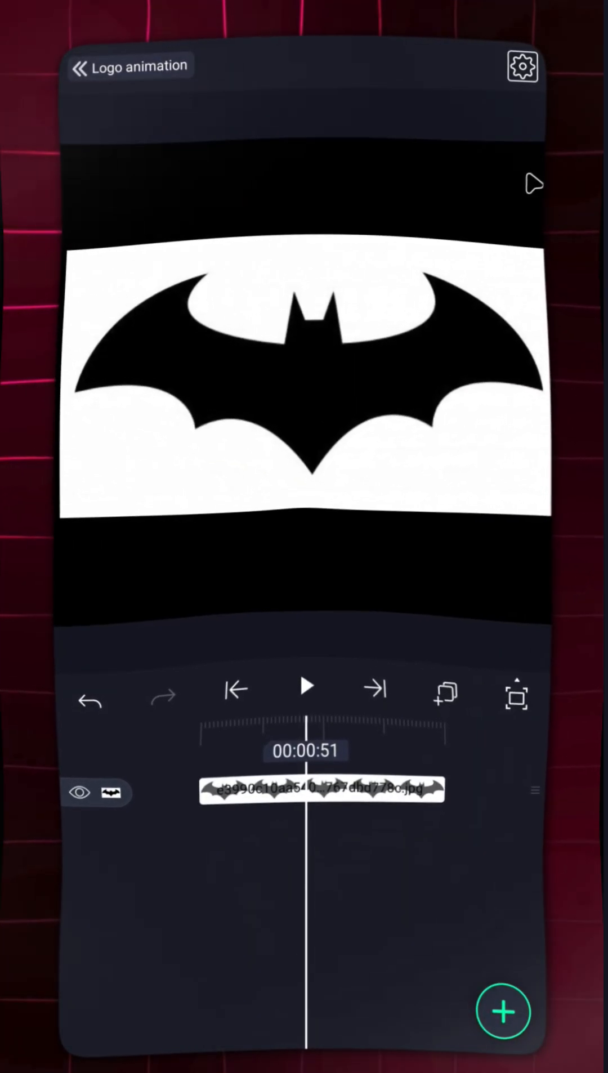
- Select the Batman logo image layer on the timeline to reveal its layer tools
click(312, 788)
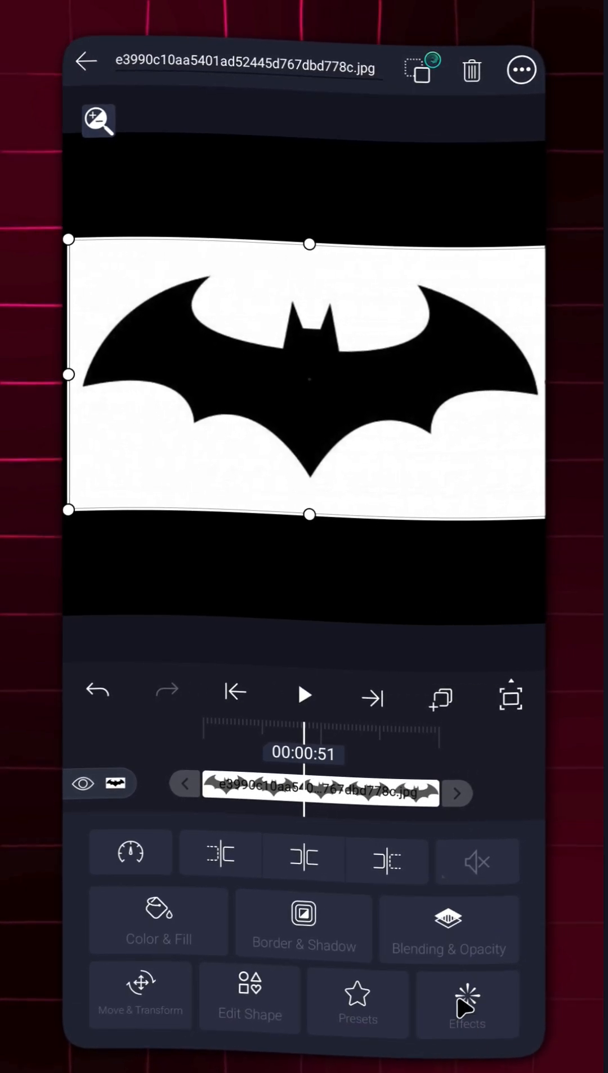
- Apply edge and outline effects so the logo becomes a blue contour on black
click(466, 1000)
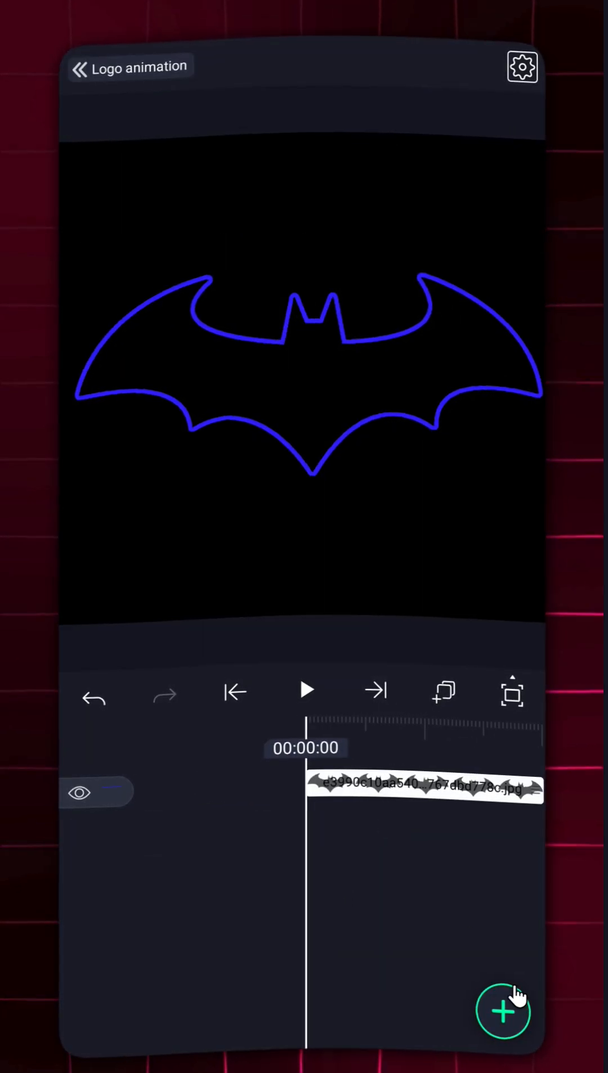
- Add a Drawing layer and trace the bat outline with a red #FC0000 brush stroke
click(505, 1012)
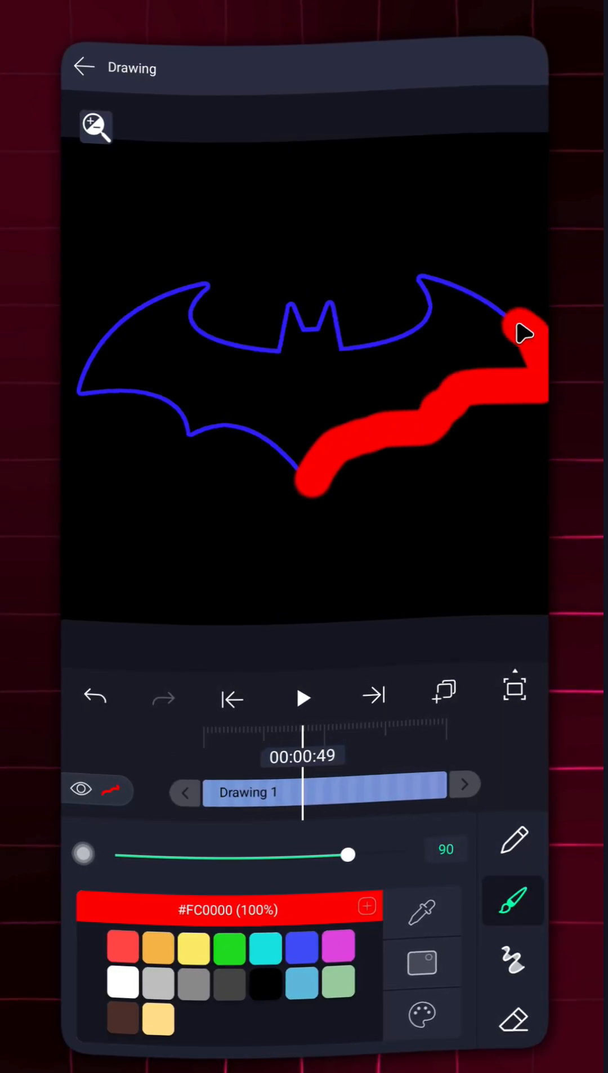
drag(523, 336, 216, 336)
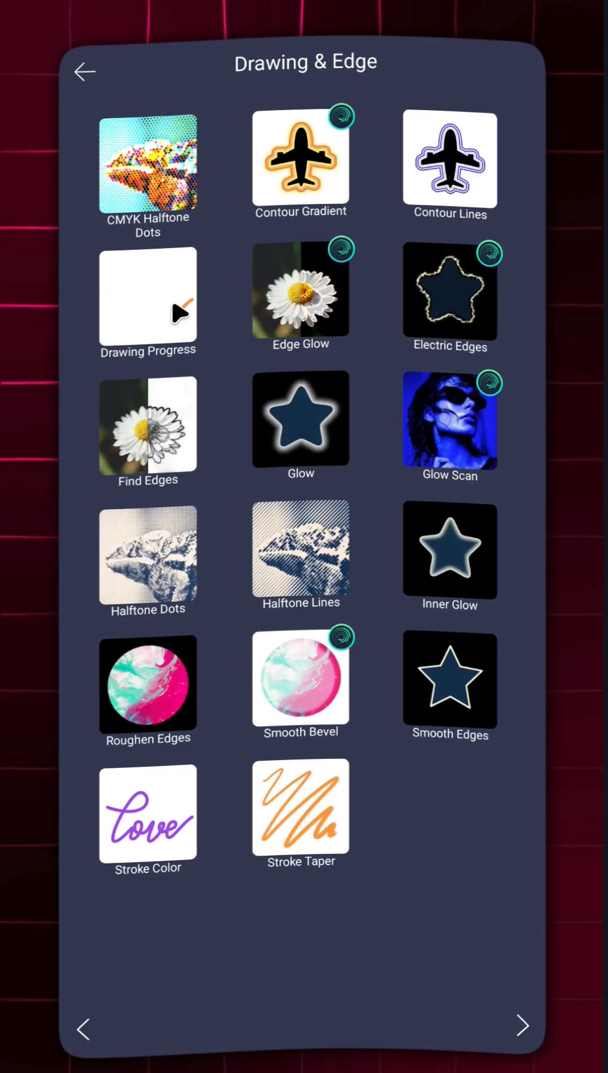
- Apply Drawing Progress with End keyframed 0 to 100, add glow, and play the draw-on
click(148, 298)
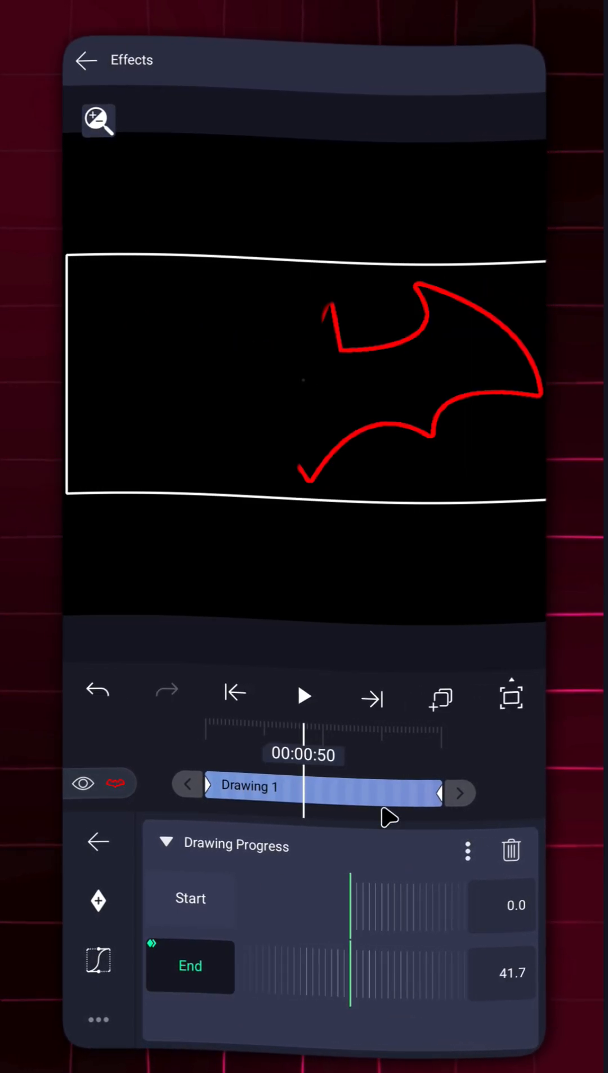
click(96, 843)
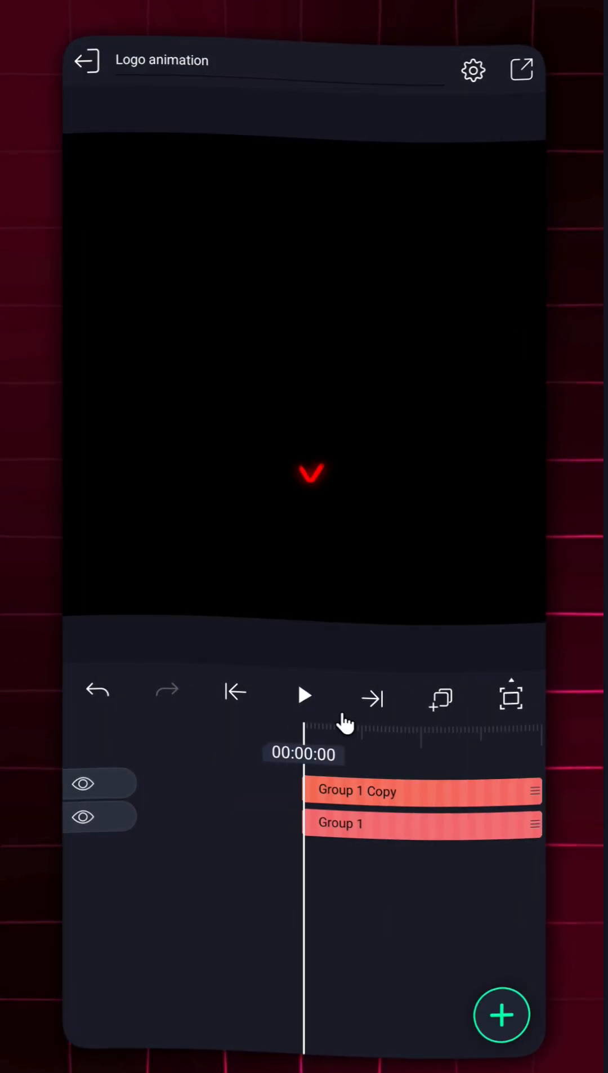
click(306, 696)
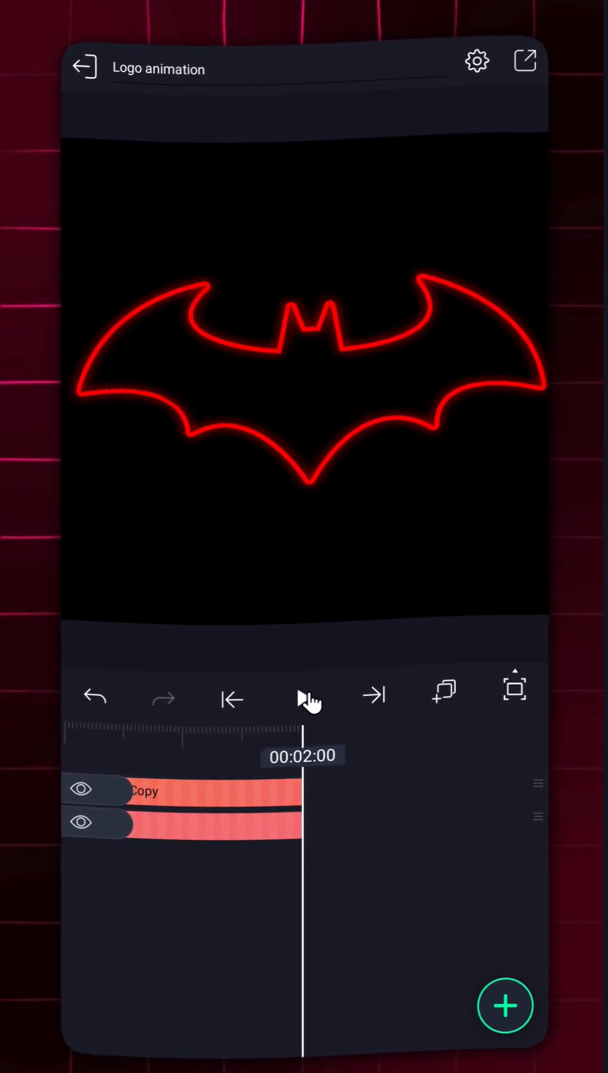